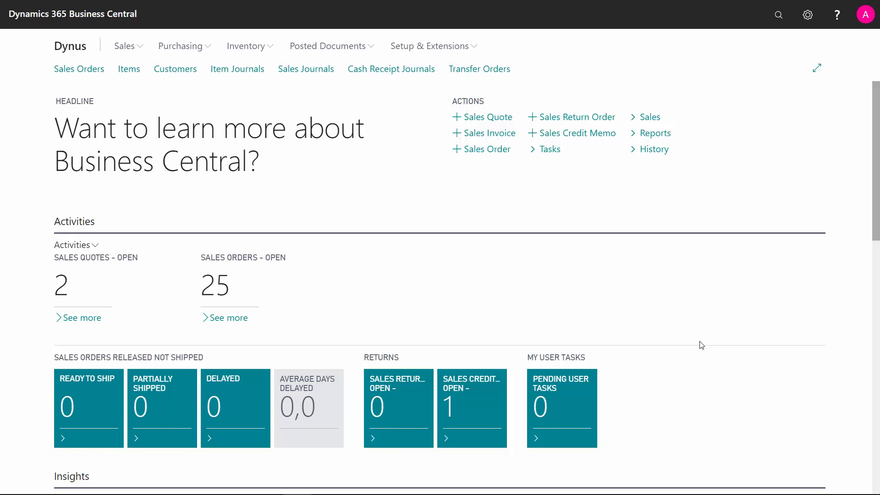
mouse_move(779, 57)
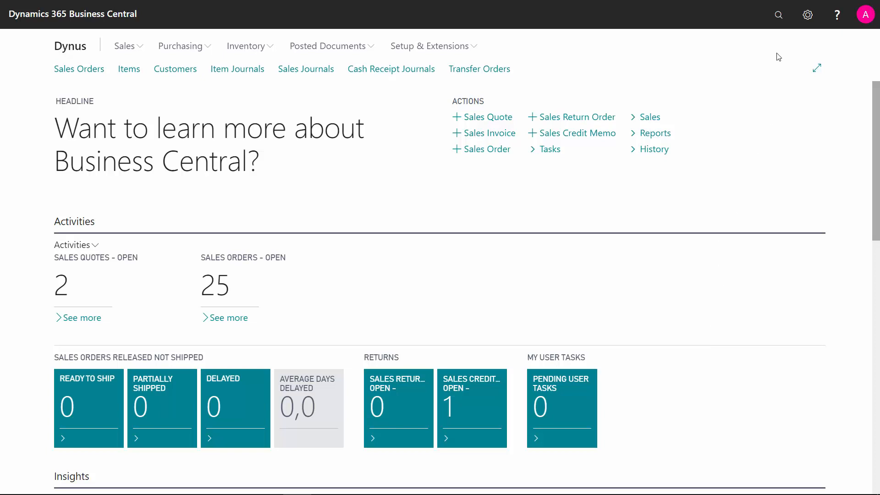
- Search 'location', open the Locations list and open the TRANSIT location card
click(778, 15)
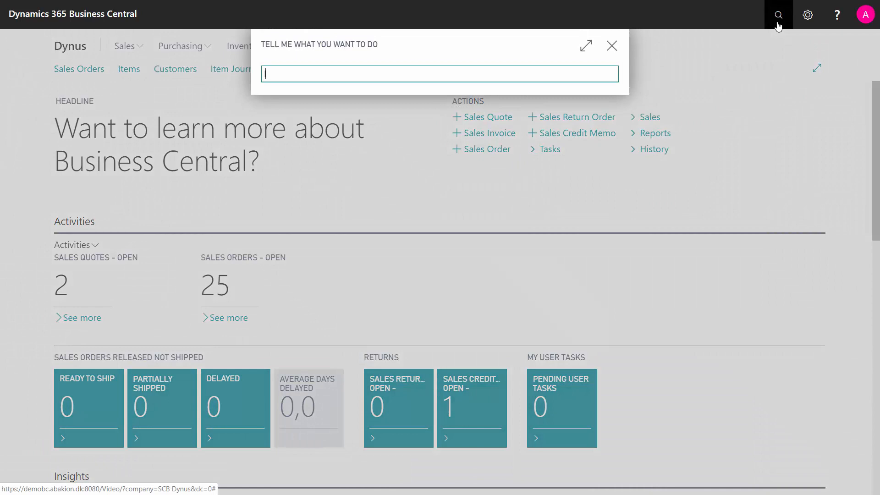
text(location)
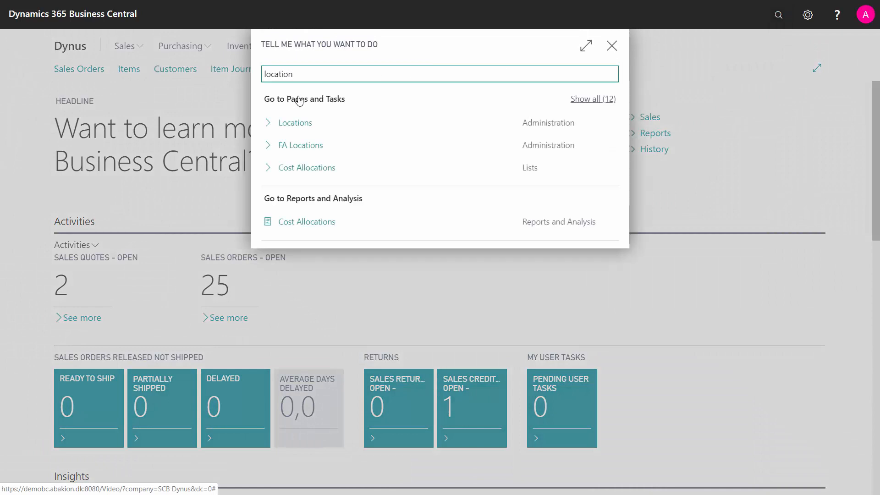
click(296, 122)
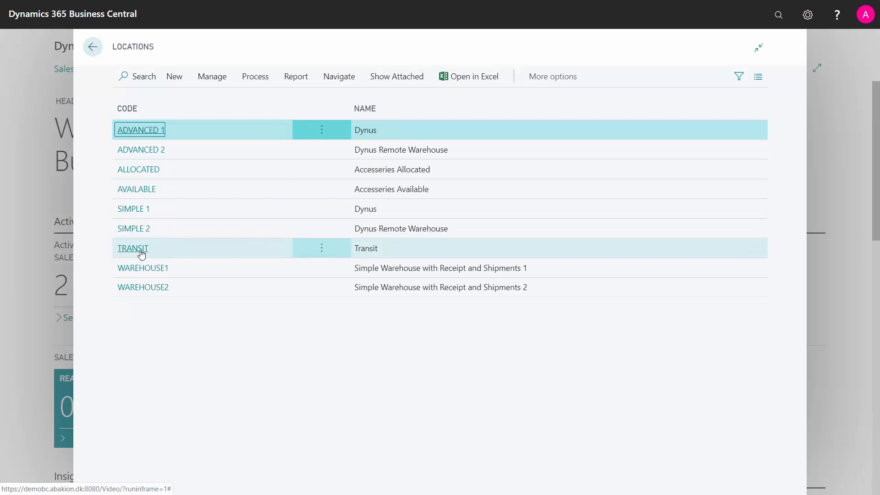
click(132, 248)
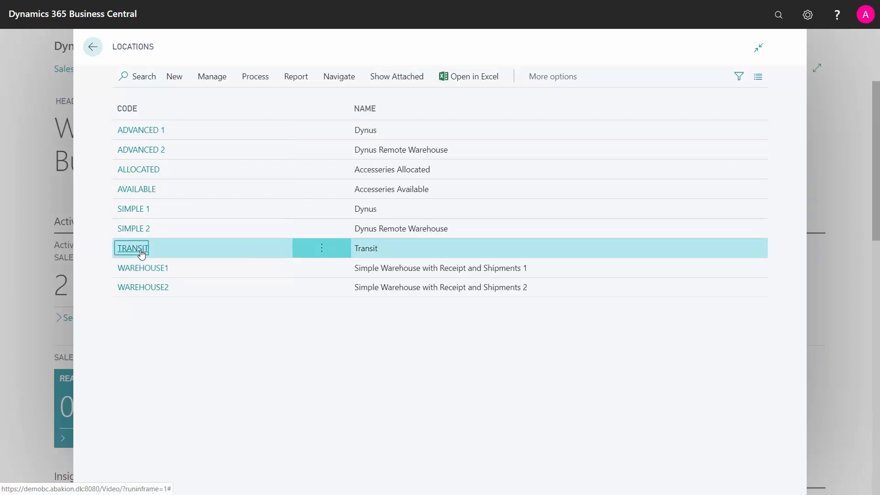
click(132, 249)
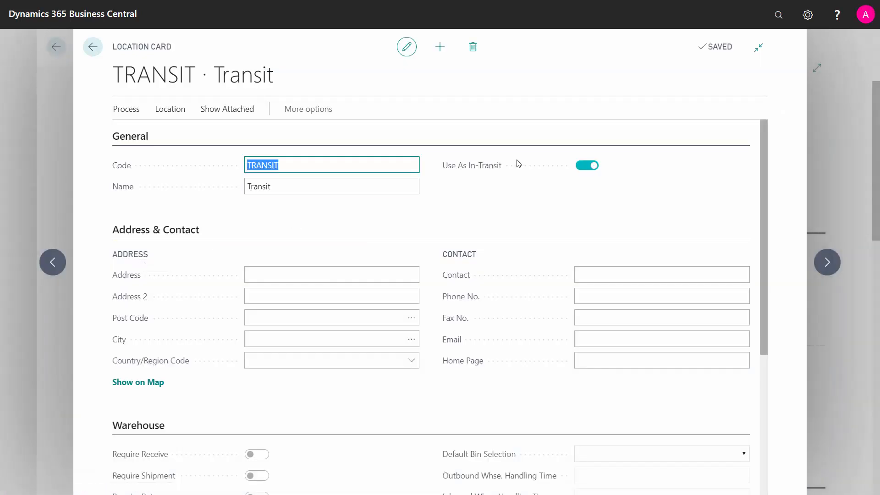
mouse_move(477, 165)
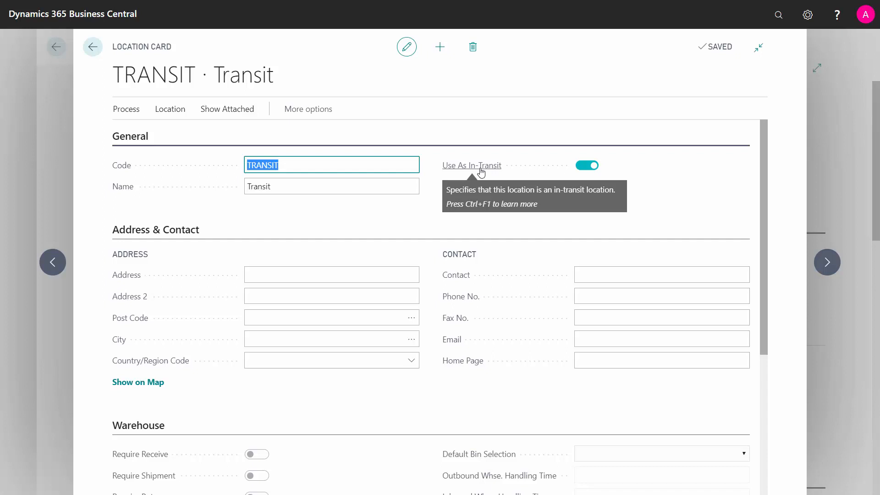
mouse_move(403, 158)
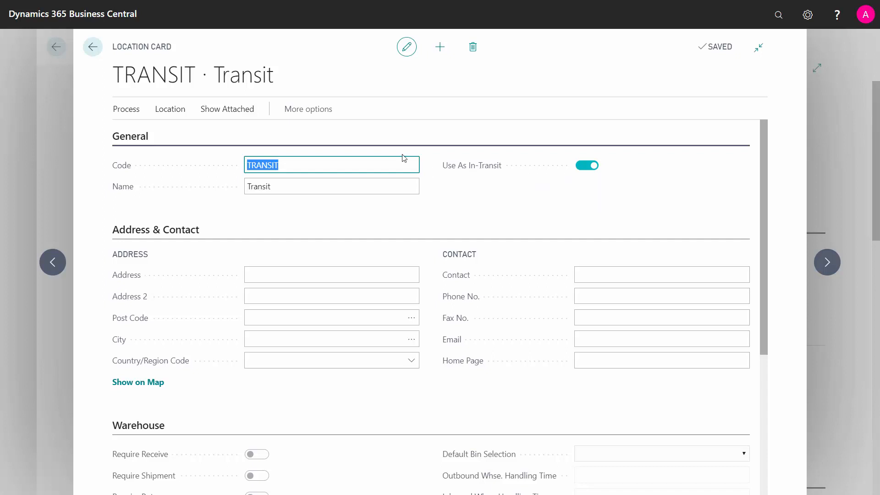
- Search 'tran rou' via Tell Me to reach the Transfer Routes page
click(93, 47)
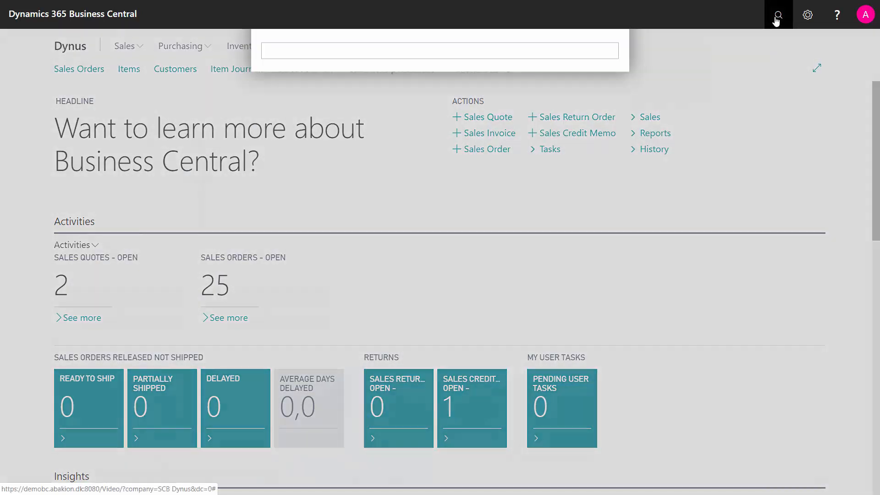
text(tran rou)
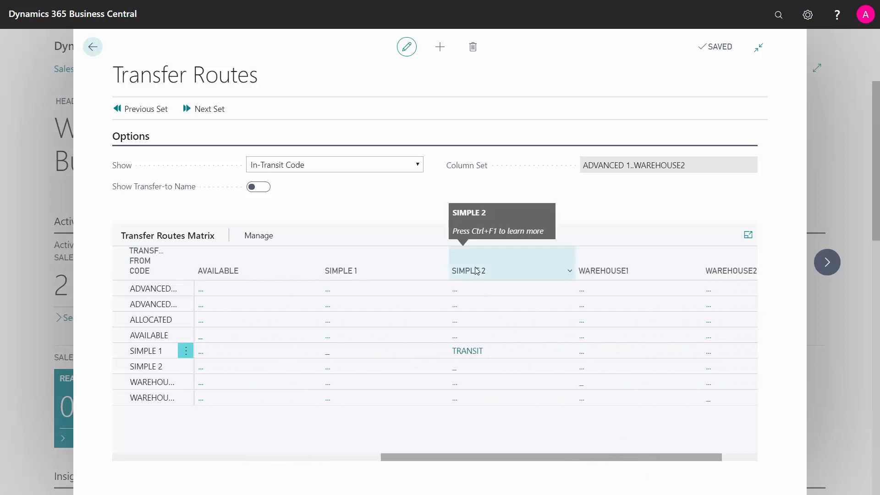
mouse_move(586, 355)
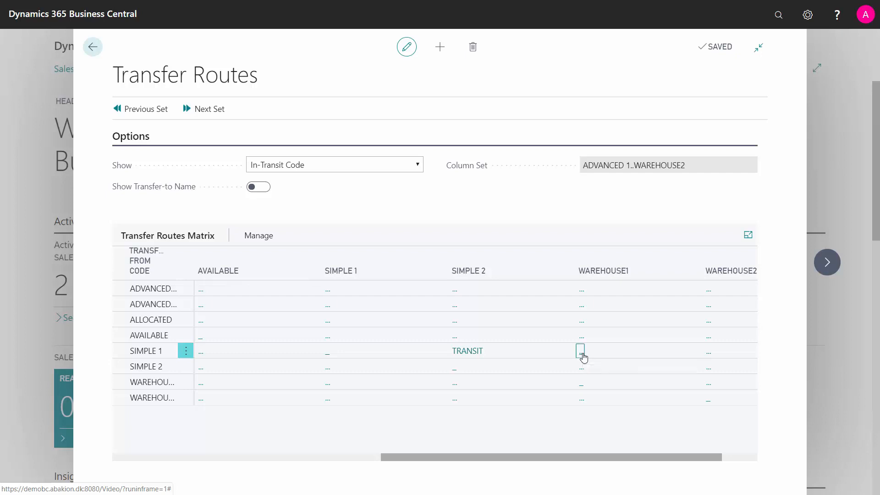
- Set In-Transit Code TRANSIT on the SIMPLE 1 to WAREHOUSE1 route, then return home
click(581, 351)
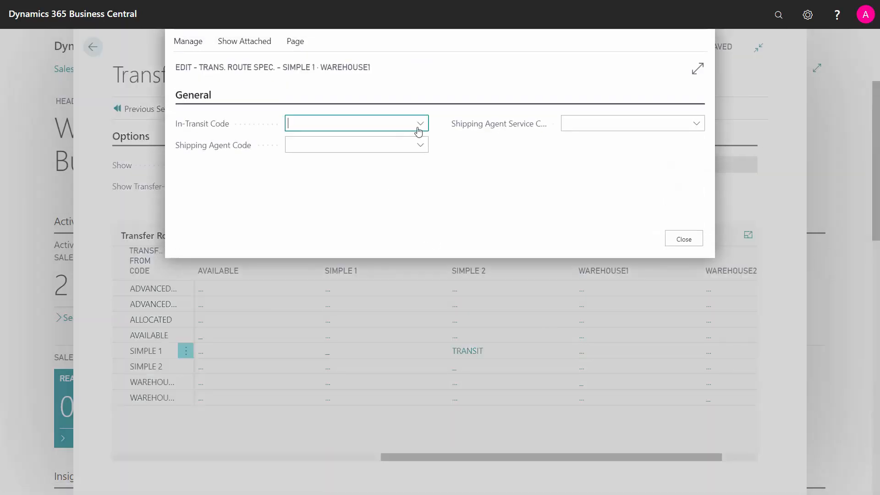
text(TRANSIT)
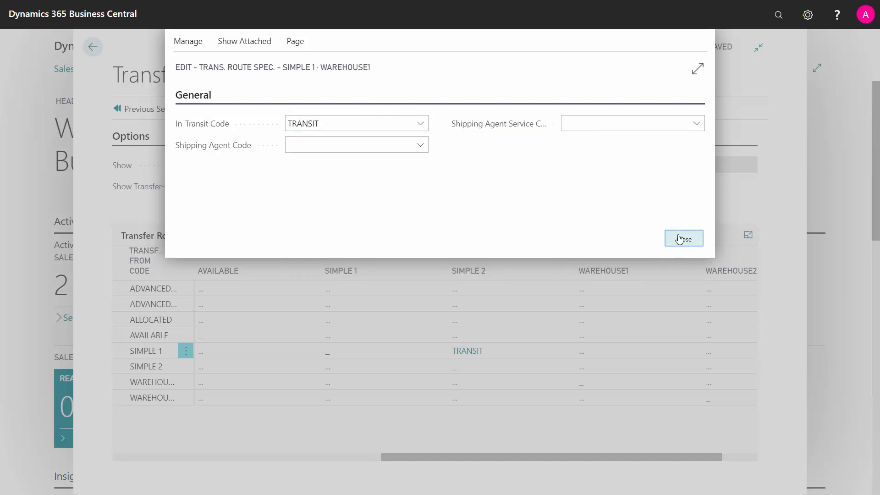
click(684, 239)
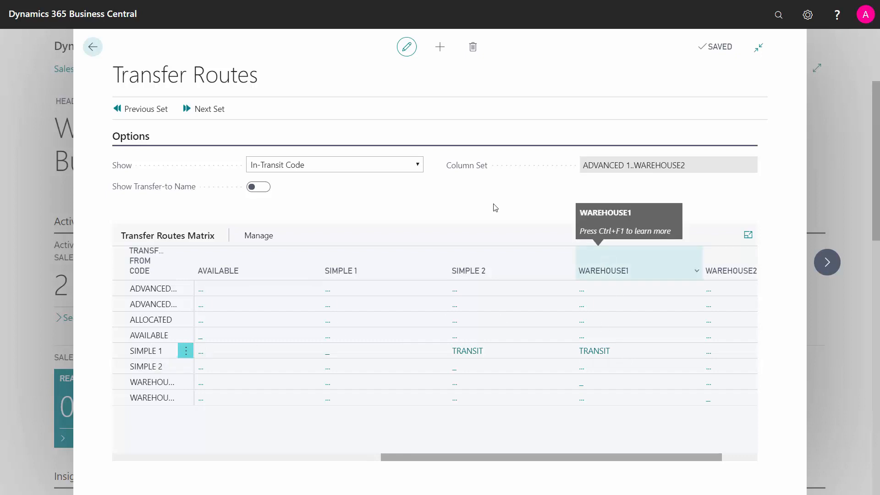
mouse_move(286, 80)
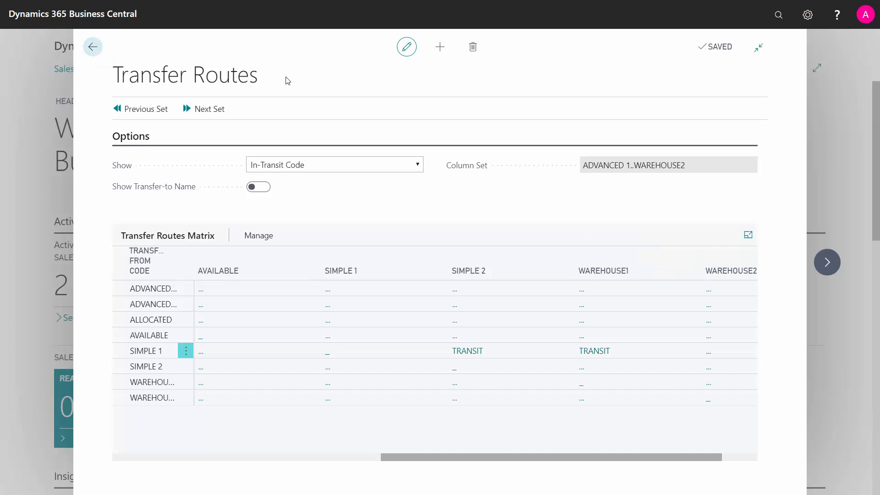
mouse_move(346, 120)
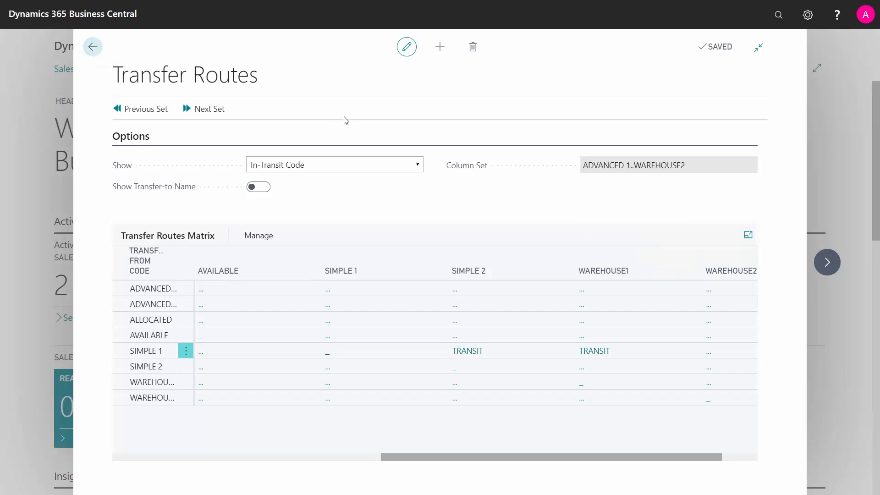
click(92, 47)
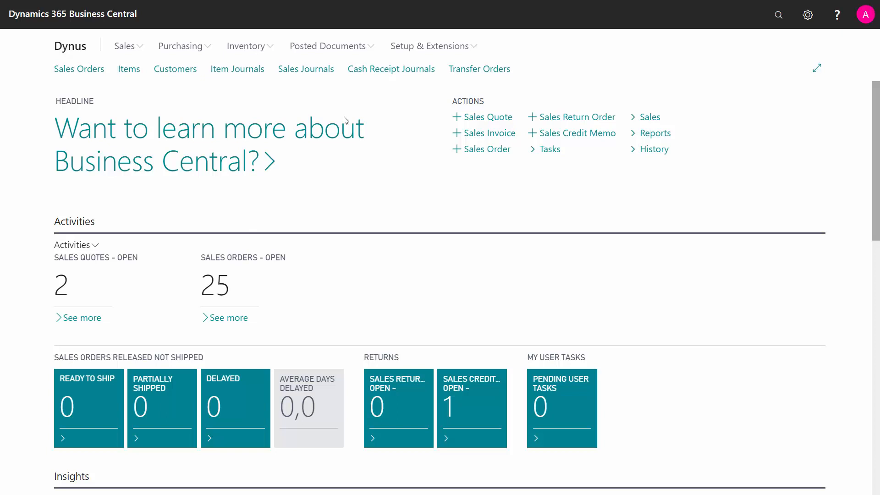
- Search 'inv post se', open Inventory Posting Setup and select the TRANSIT posting row
click(778, 15)
text(inv post se)
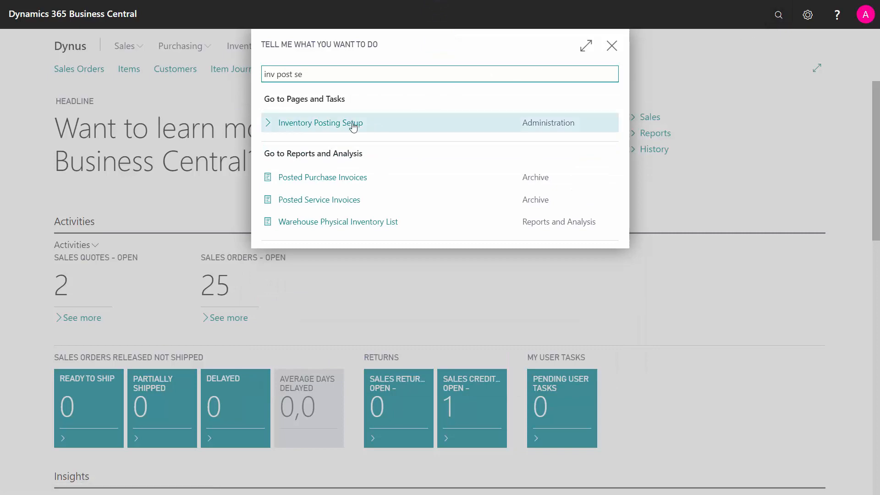
click(321, 122)
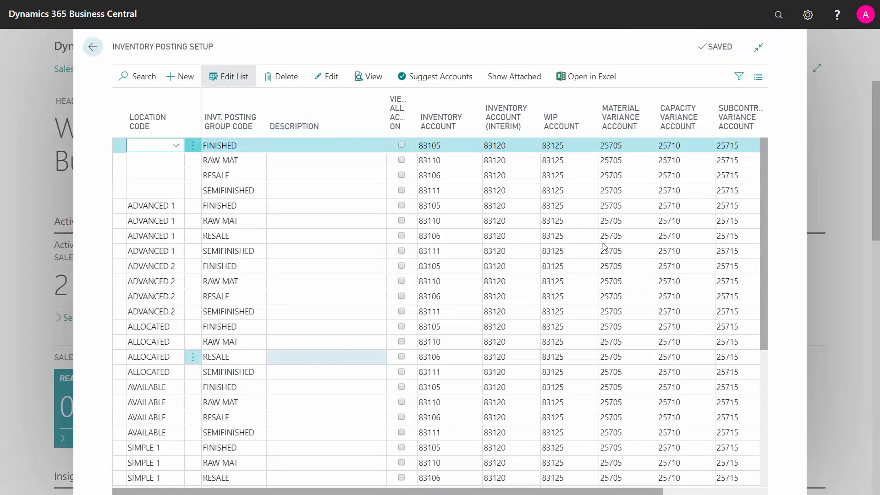
scroll(down, 3)
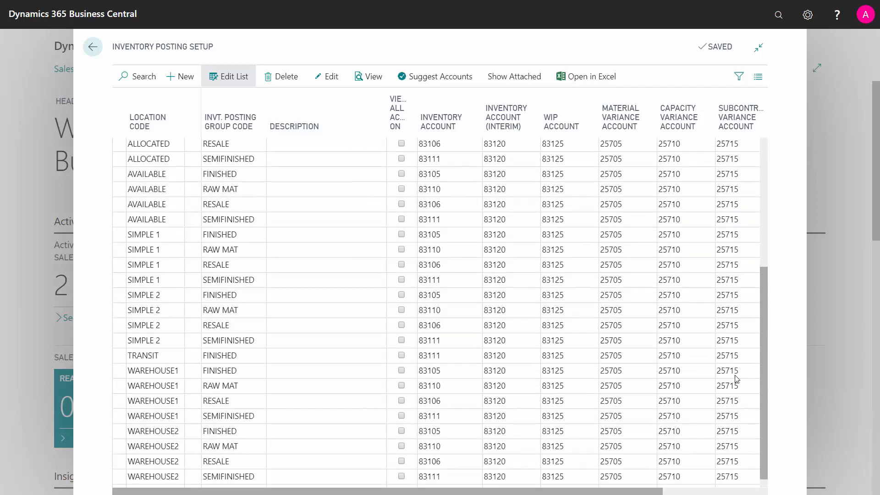
click(225, 356)
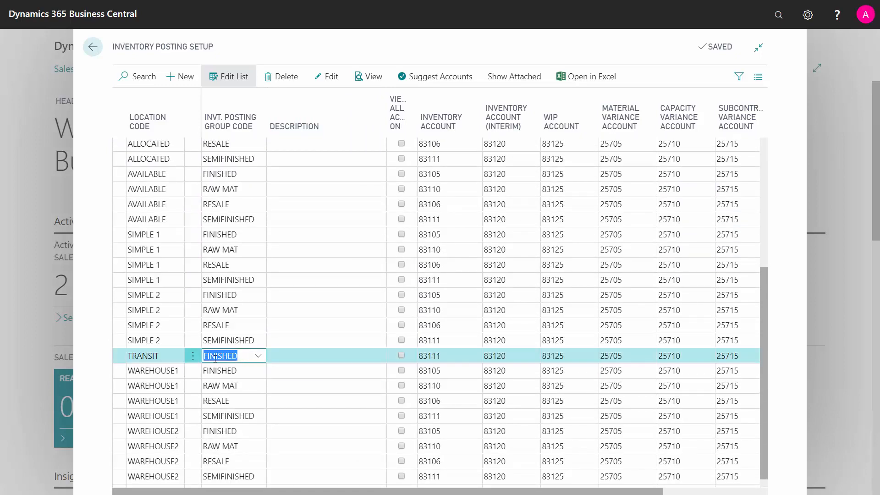